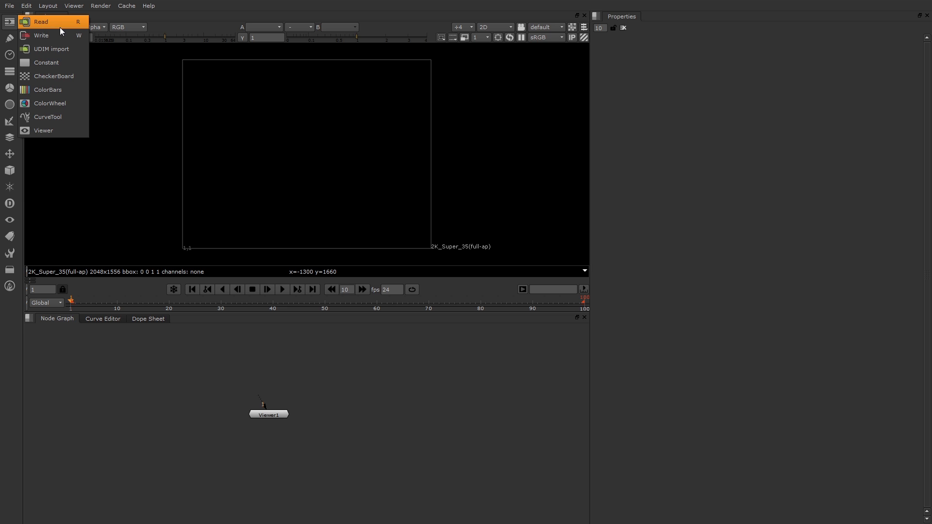
mouse_move(61, 29)
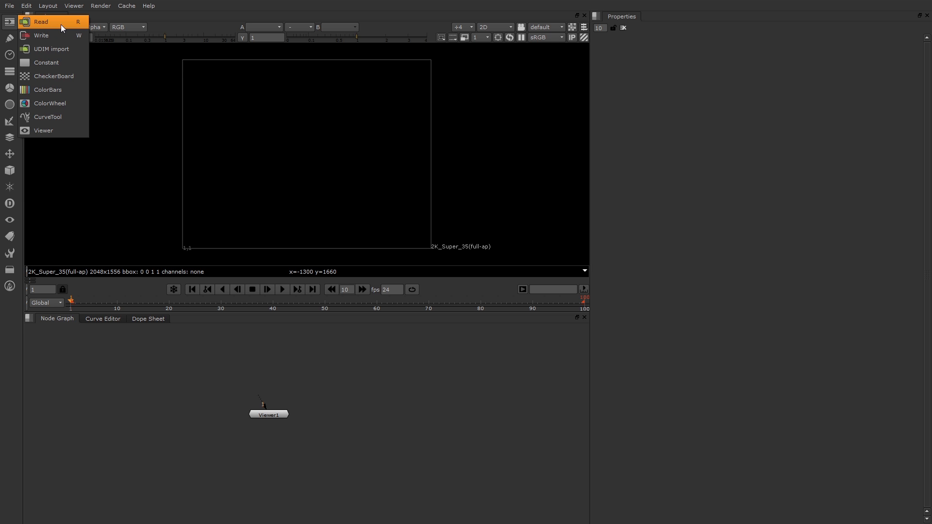
mouse_move(389, 378)
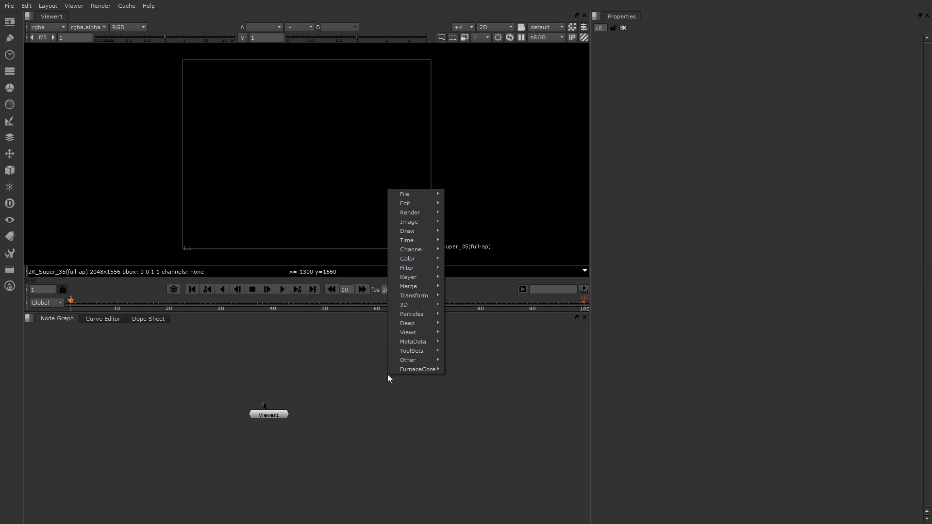
mouse_move(411, 341)
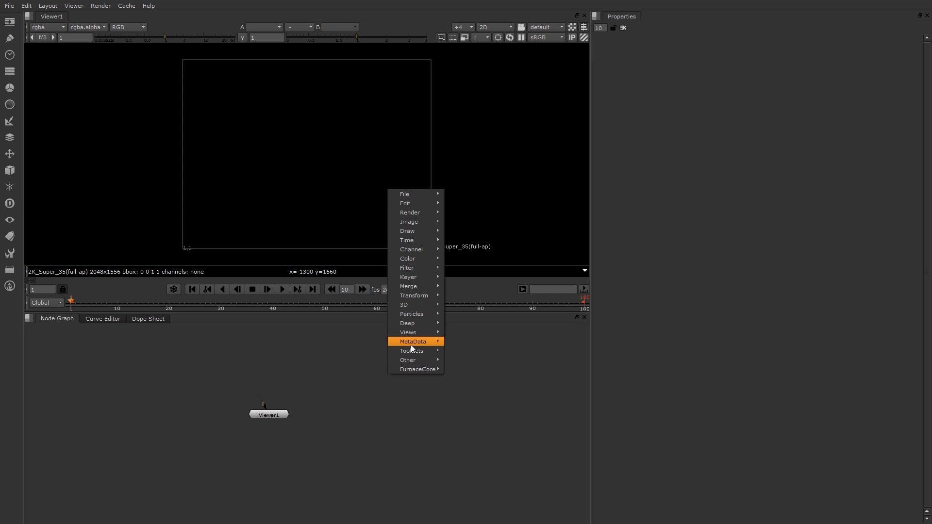
mouse_move(408, 221)
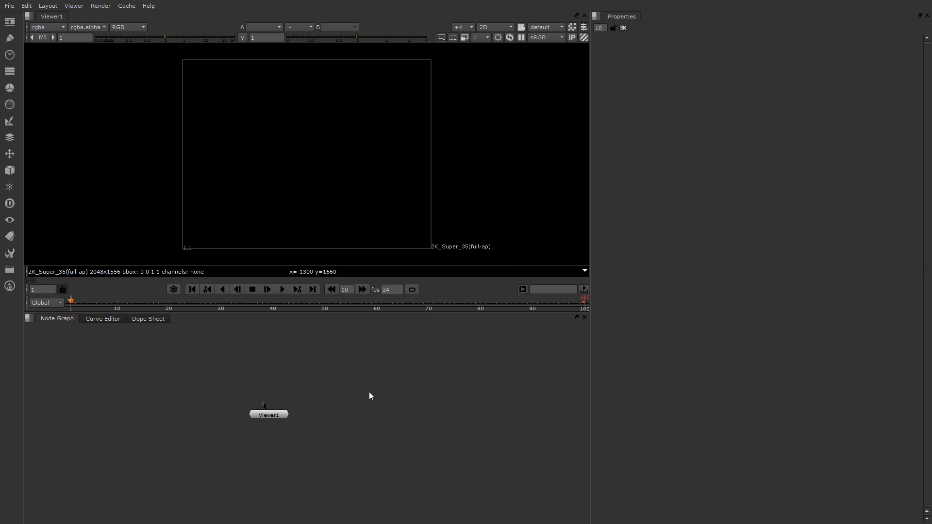
- Create a Read node via the Node Graph search, bringing up its file browser
text(re)
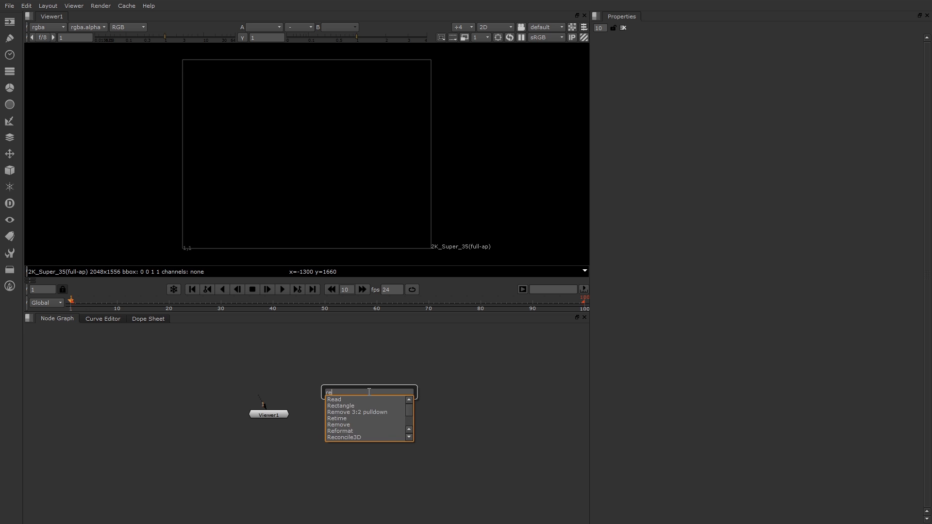
text(a)
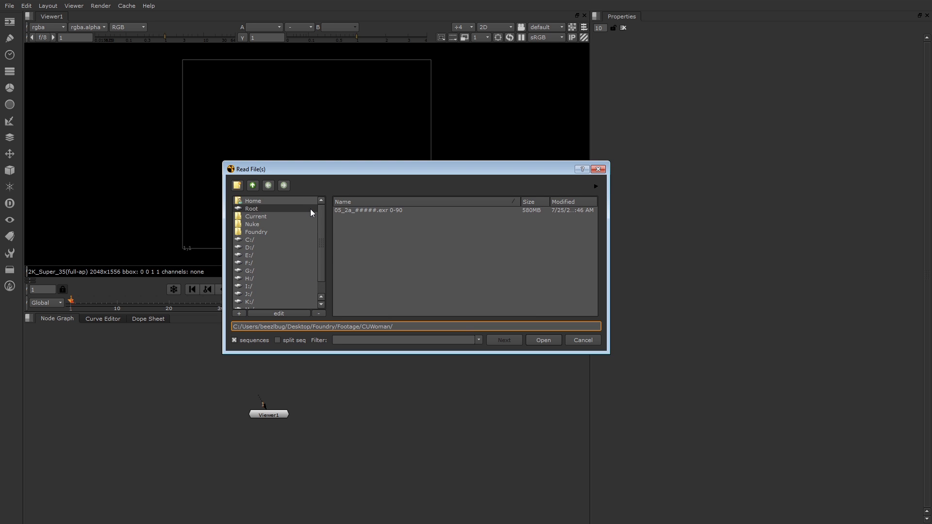
mouse_move(252, 201)
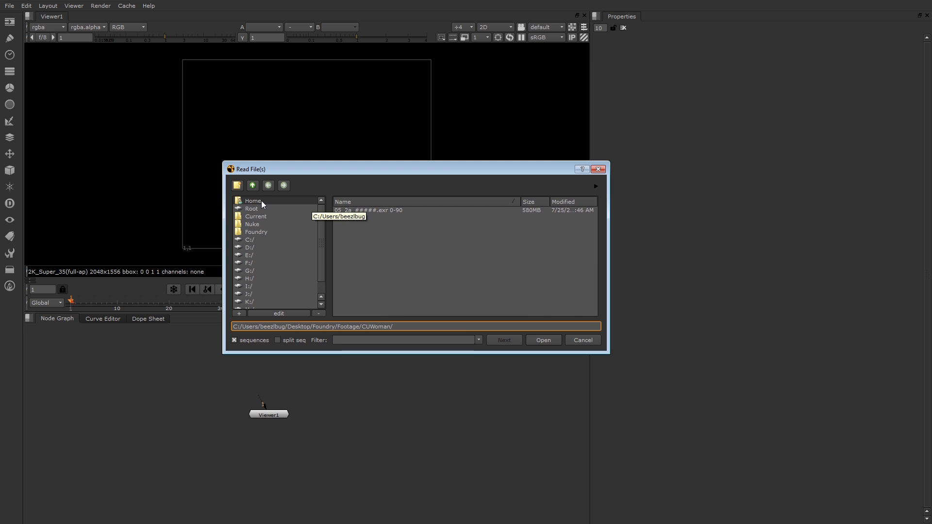
- Navigate Home > Desktop > Foundry > Footage > CUWoman and pick the 05_2a_#####.exr 0-90 sequence
click(253, 201)
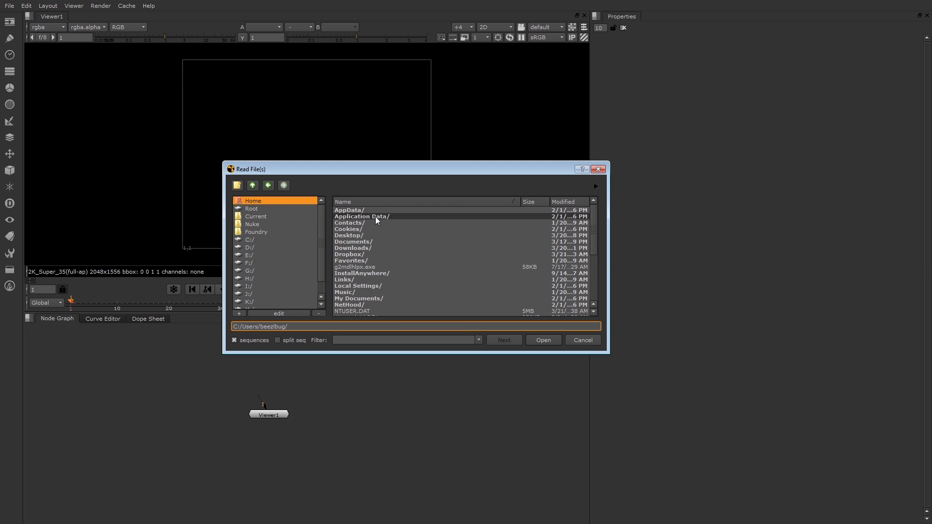
double_click(348, 235)
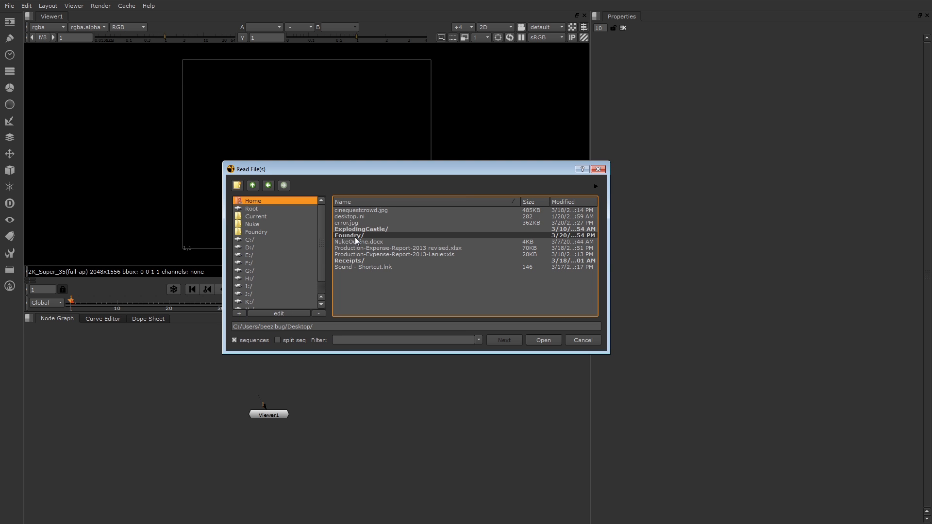
double_click(348, 235)
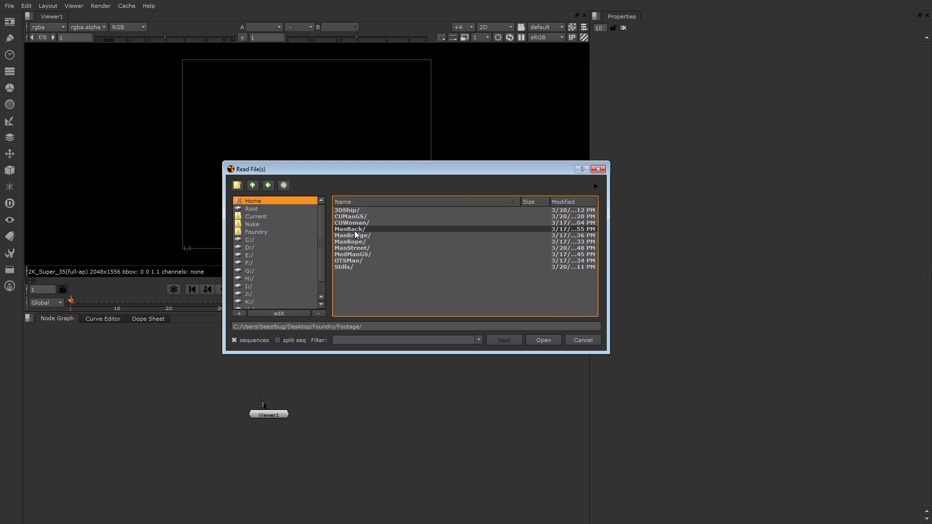
double_click(350, 224)
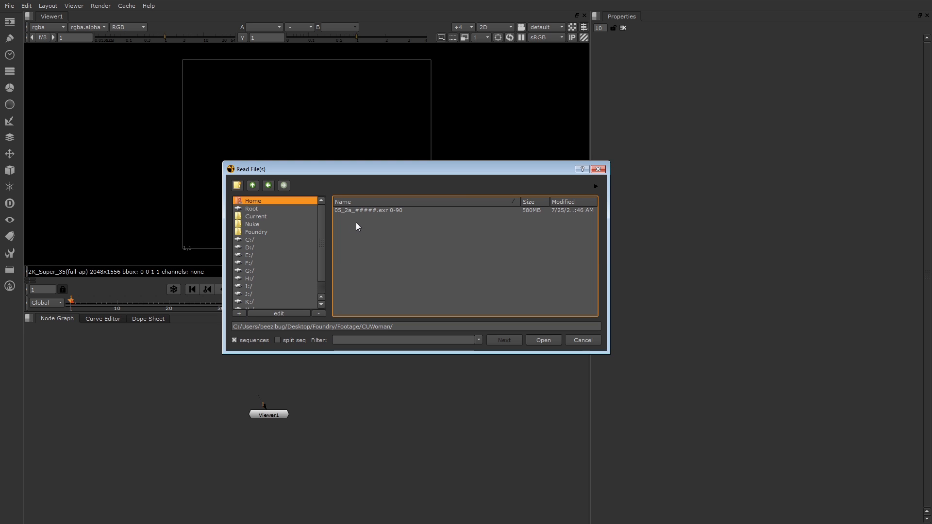
mouse_move(392, 223)
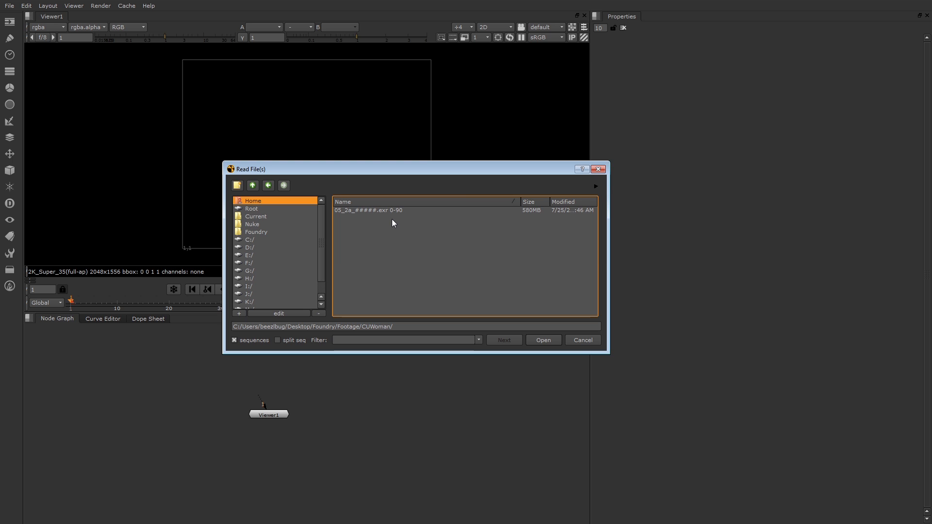
click(369, 210)
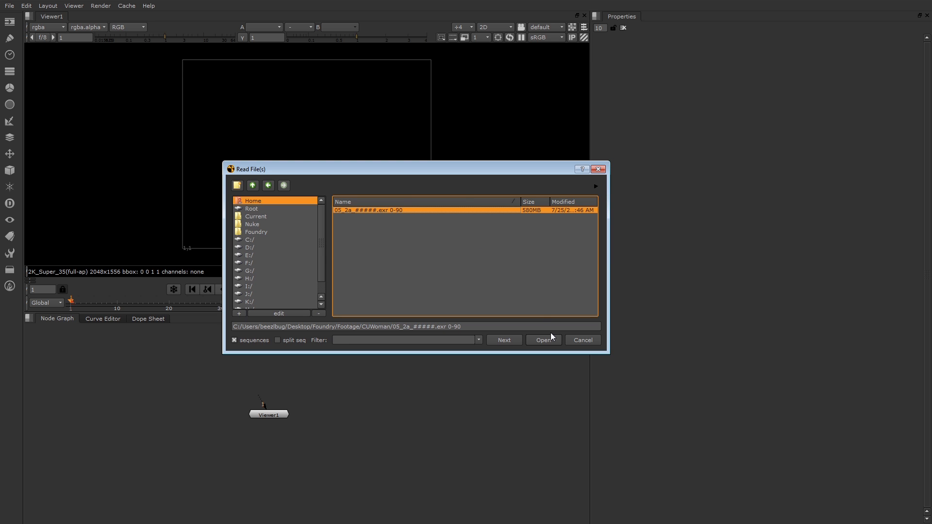
- Load the sequence into Read1 (1920x1012) and position the node near the Viewer
click(542, 339)
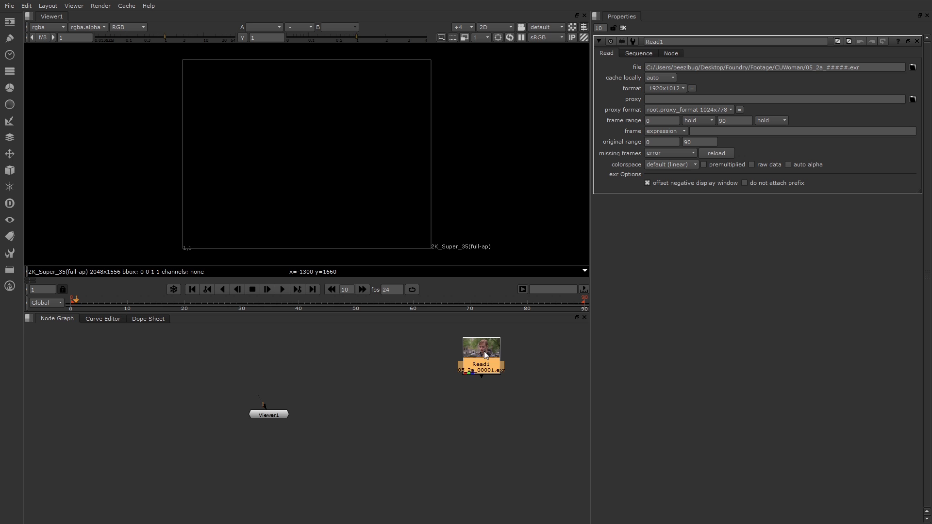
drag(481, 354, 247, 358)
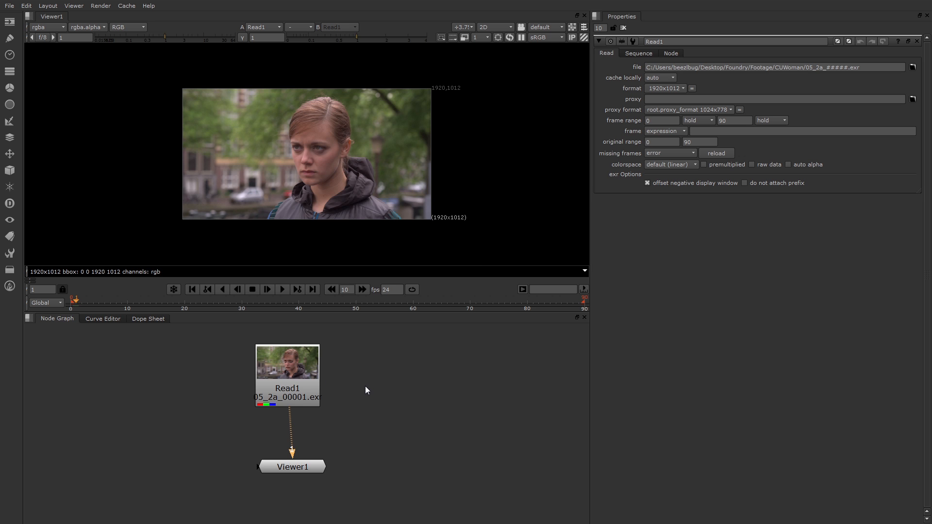
mouse_move(374, 239)
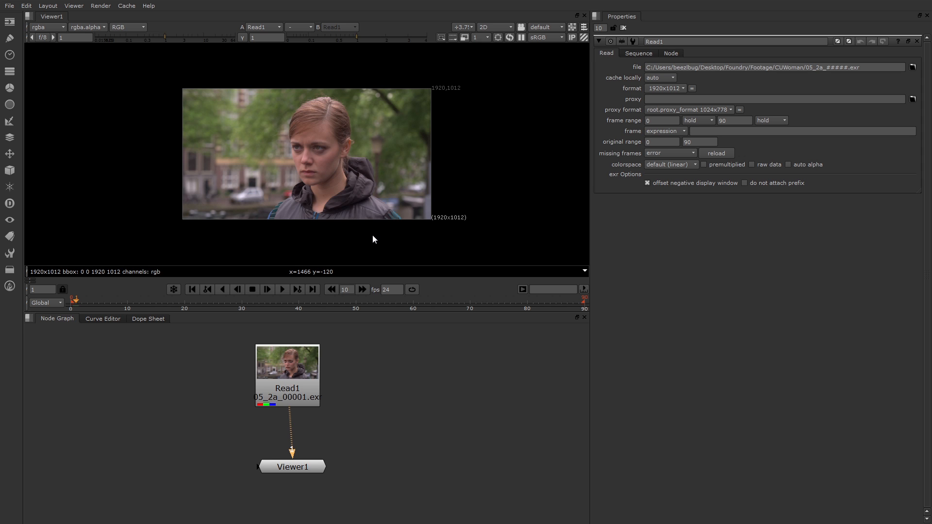
mouse_move(454, 229)
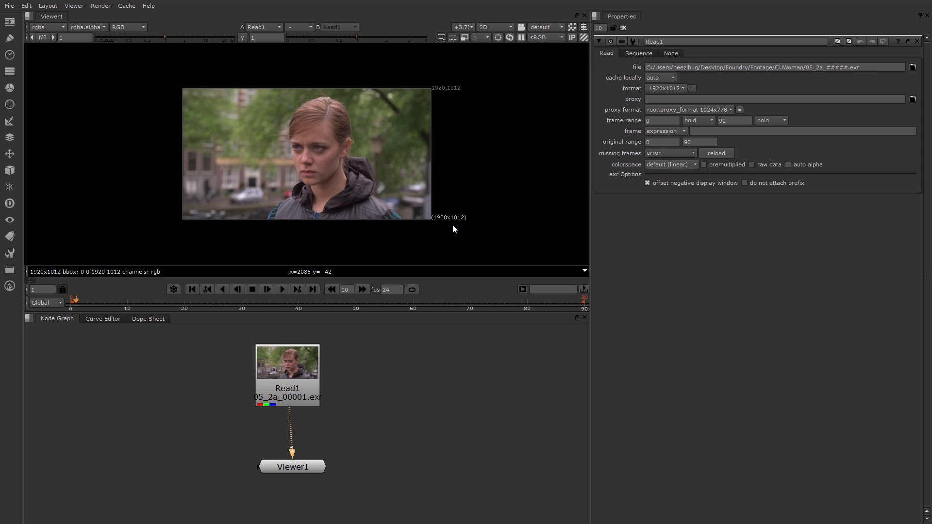
mouse_move(427, 227)
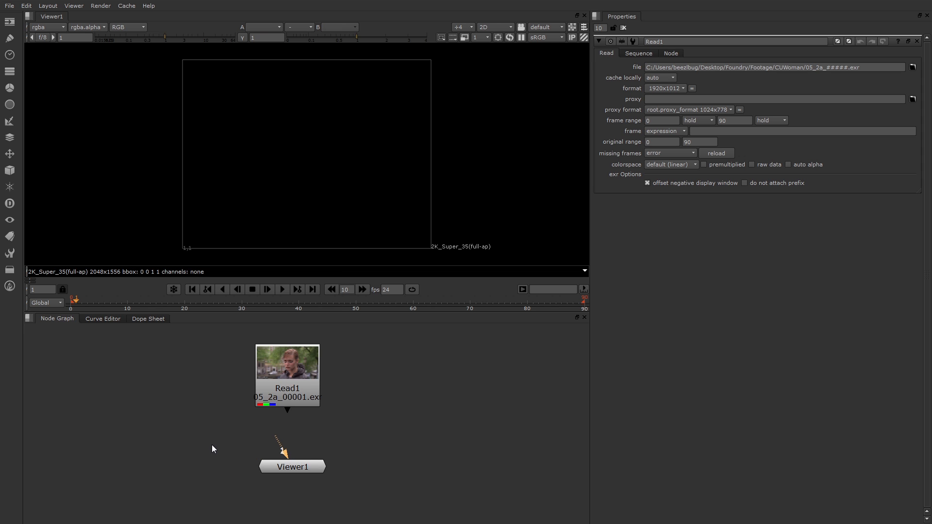
mouse_move(432, 258)
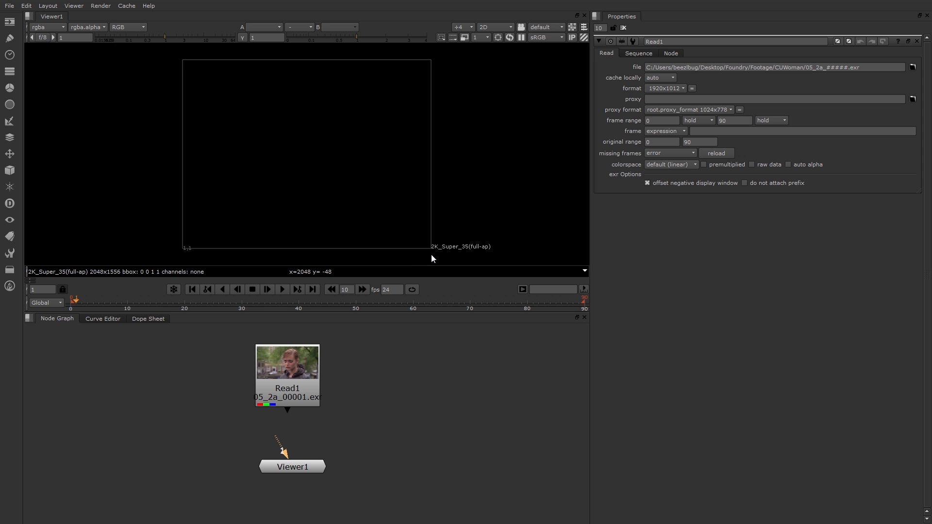
mouse_move(297, 406)
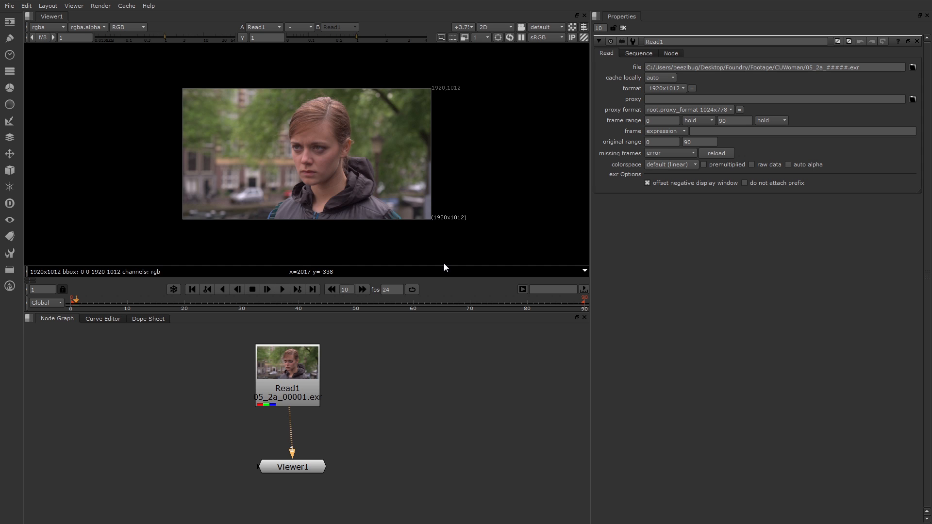
mouse_move(449, 250)
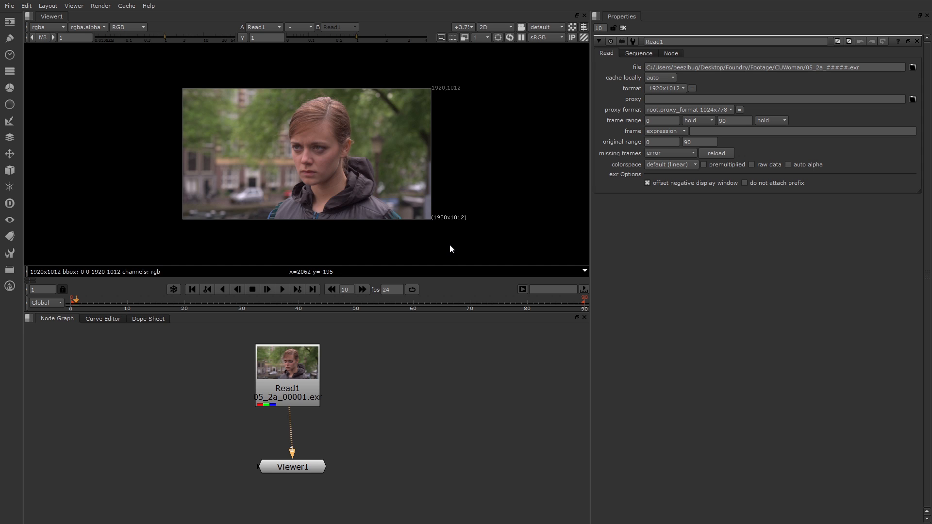
mouse_move(449, 249)
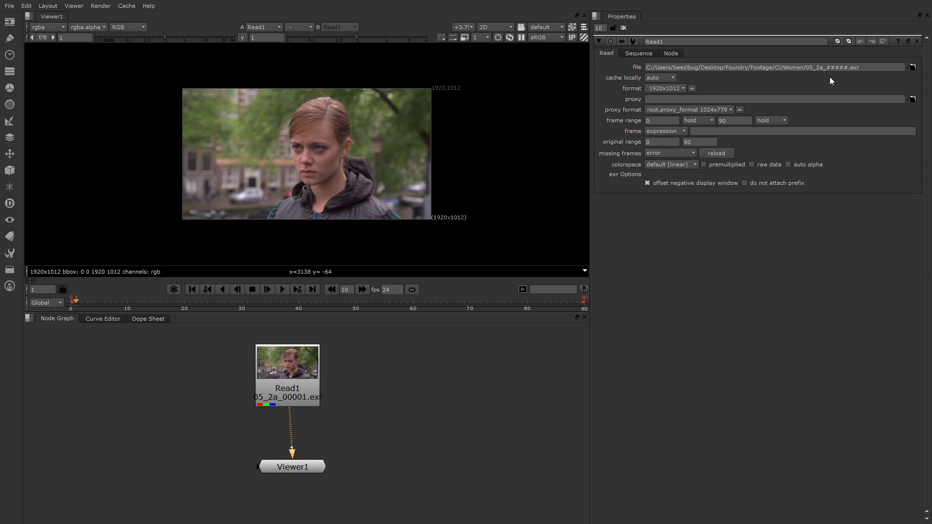
mouse_move(704, 90)
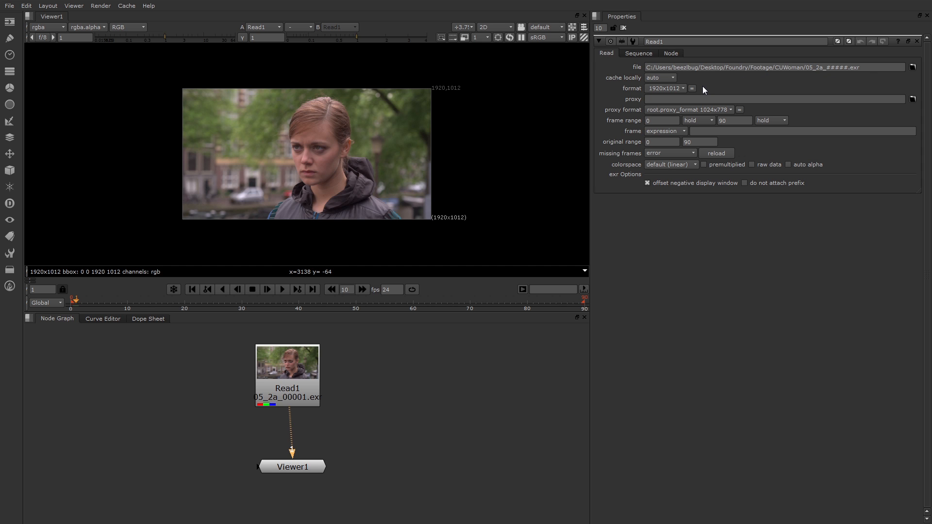
mouse_move(634, 152)
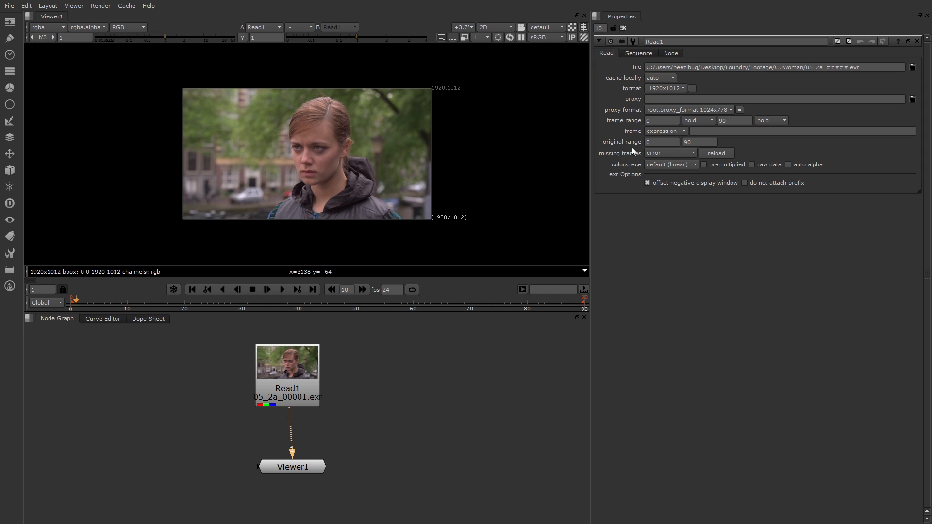
mouse_move(615, 172)
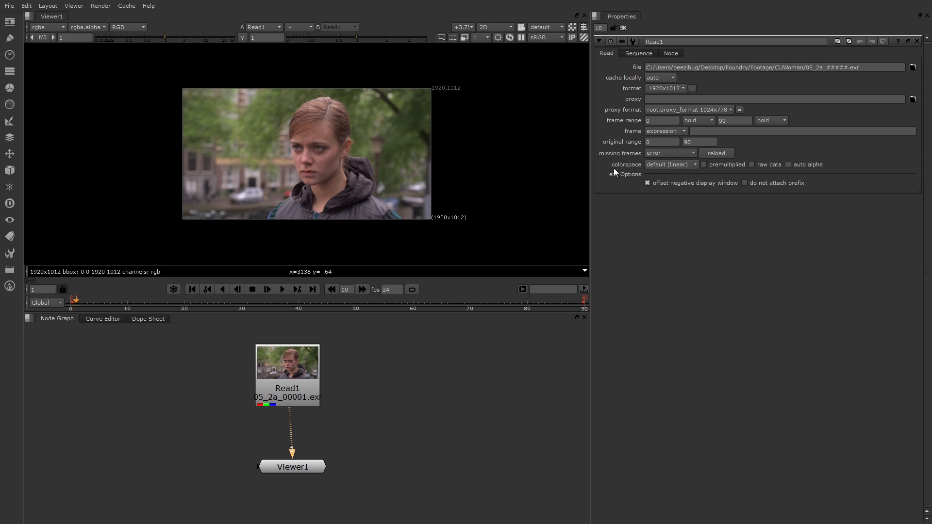
mouse_move(616, 173)
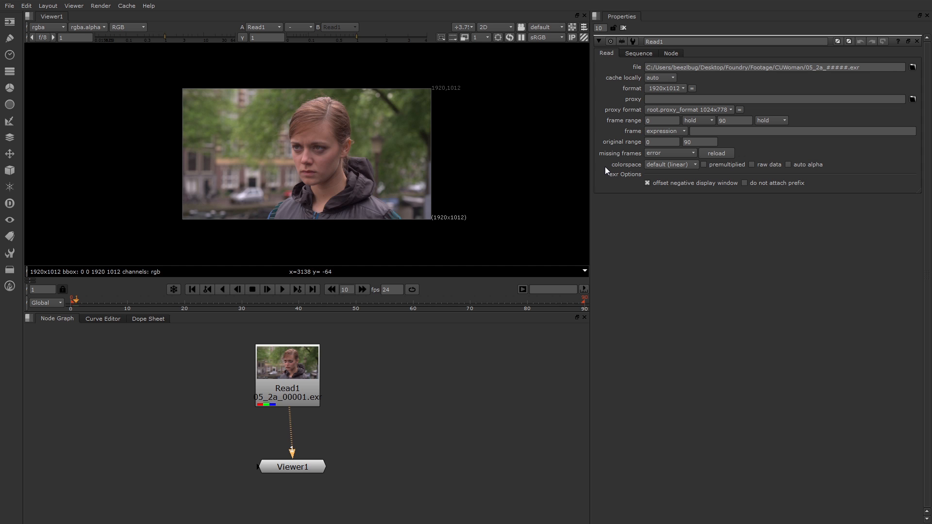
mouse_move(414, 297)
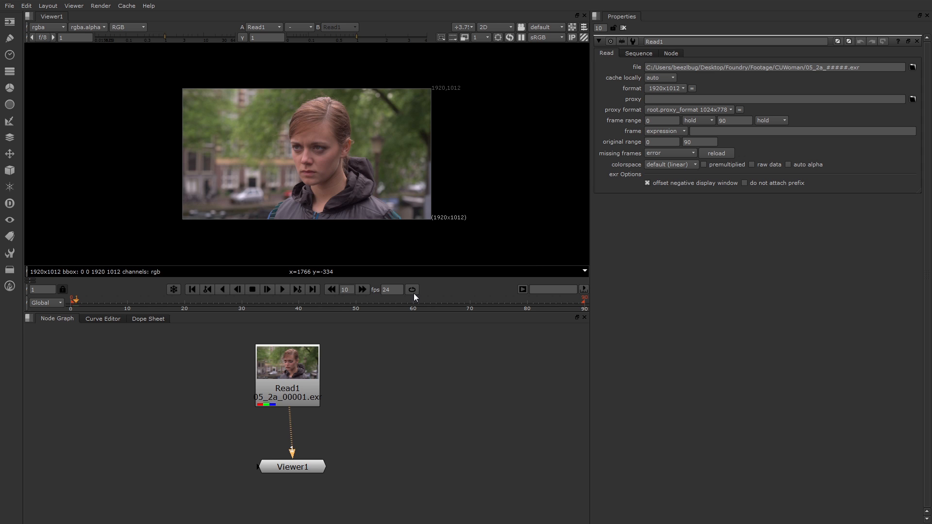